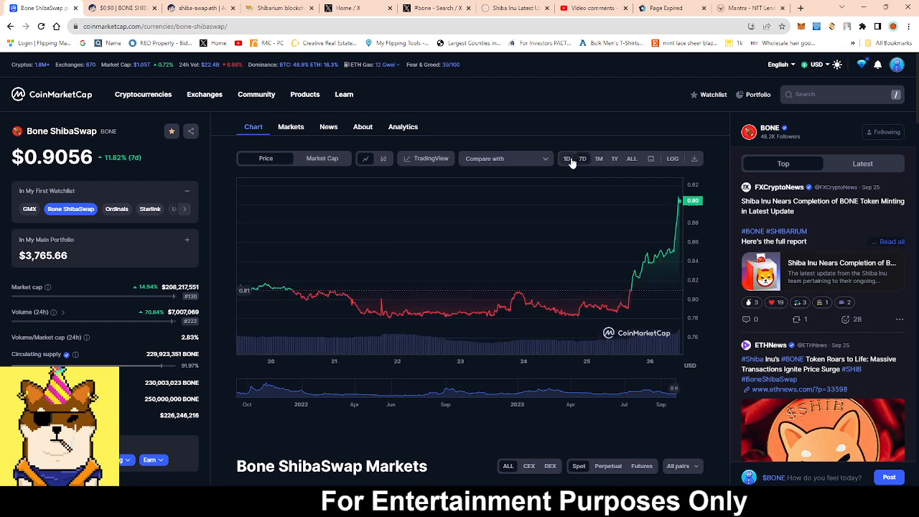
Switch the BONE price chart to the 1D range, showing a 15.02% rise to about $0.91.
left_click(567, 158)
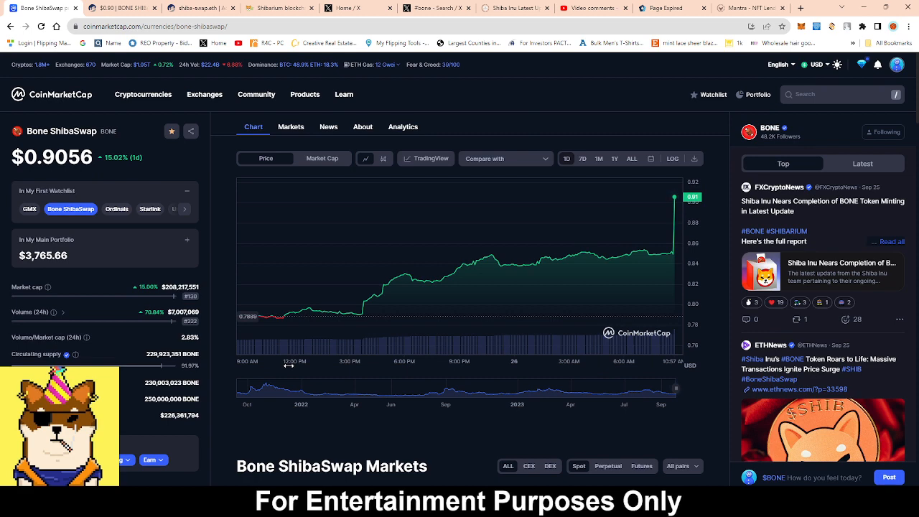
mouse_move(552, 317)
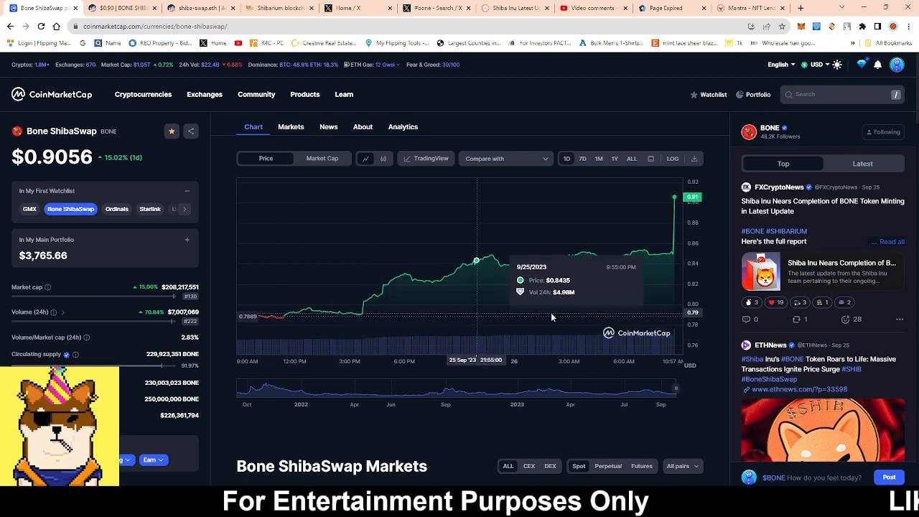
mouse_move(678, 199)
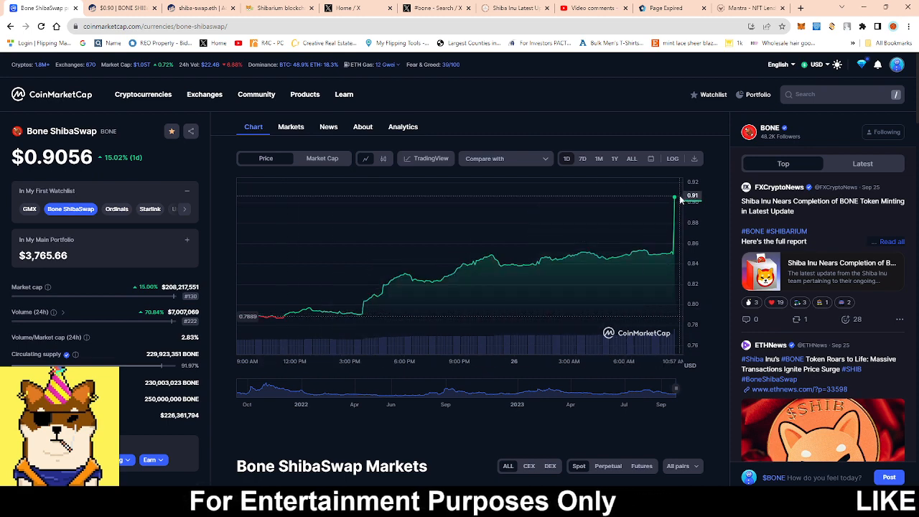
mouse_move(456, 323)
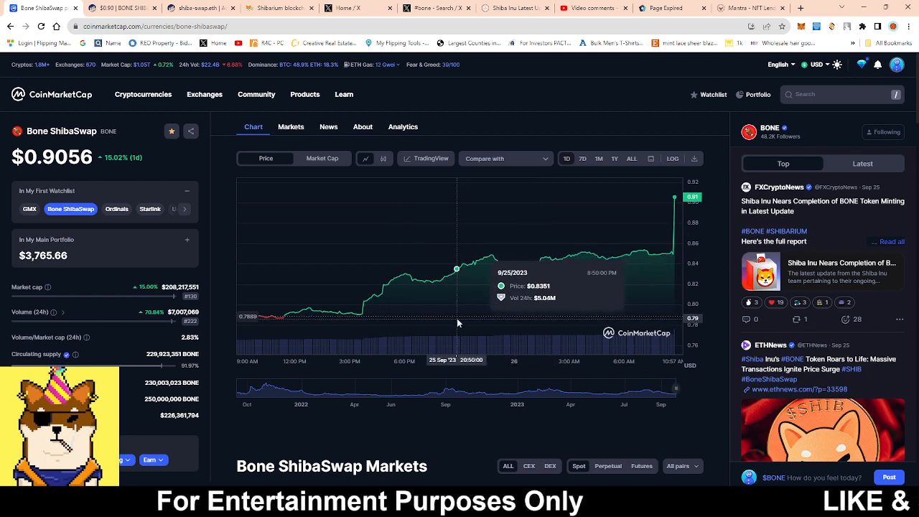
mouse_move(142, 357)
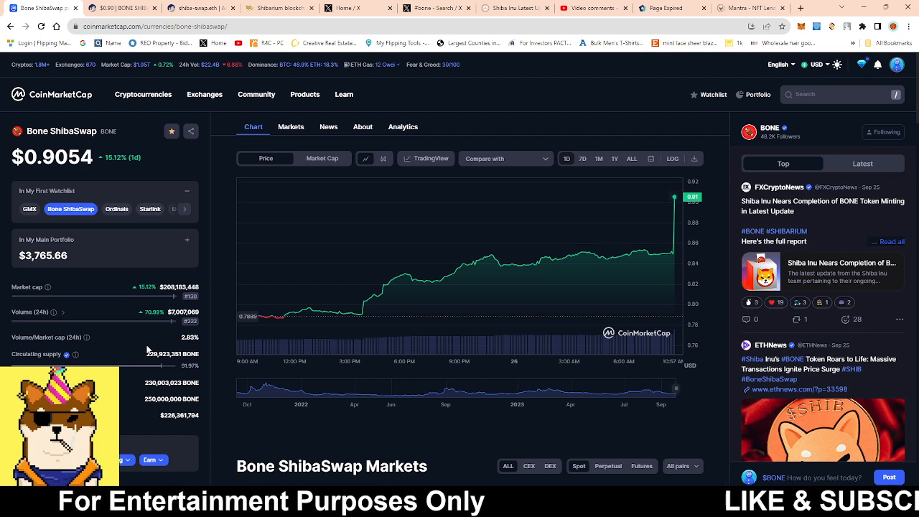
mouse_move(187, 320)
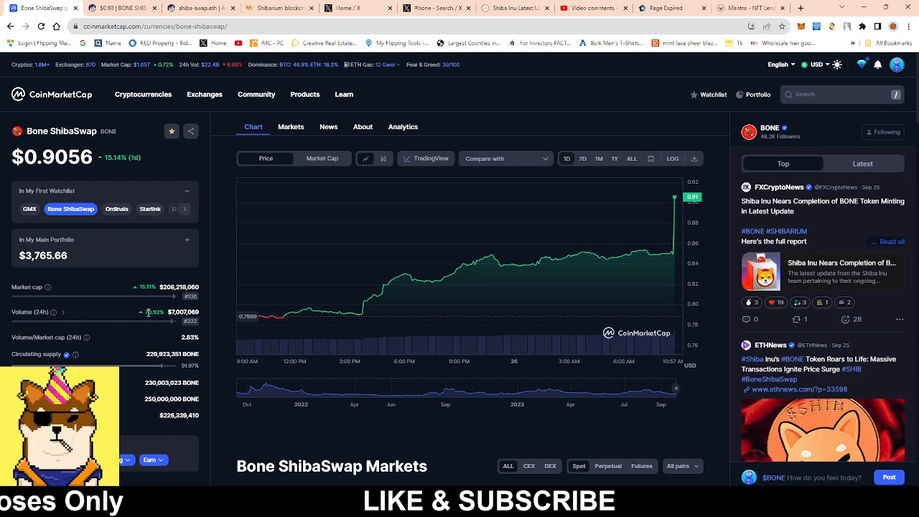
mouse_move(255, 288)
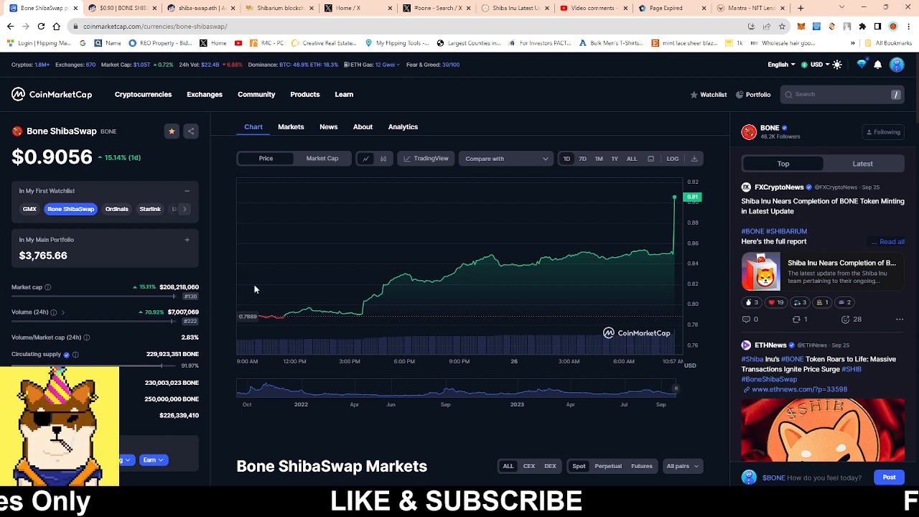
mouse_move(593, 343)
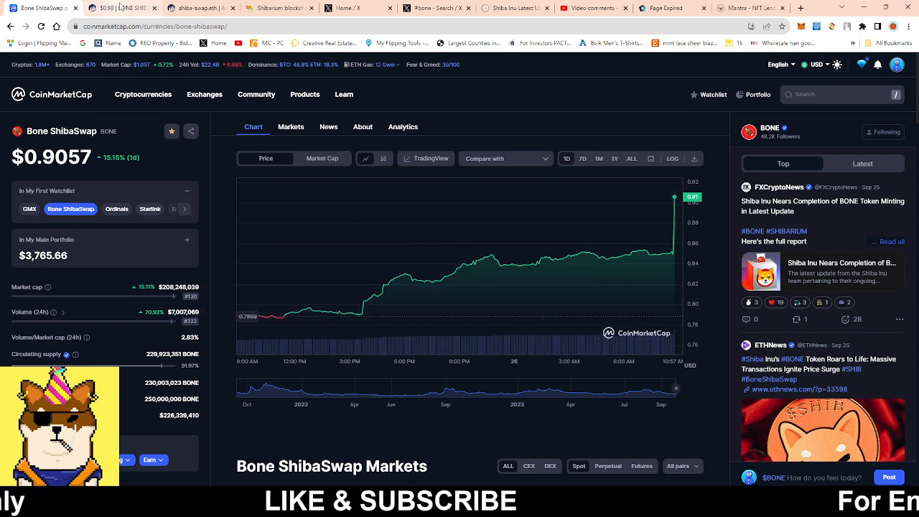
mouse_move(115, 8)
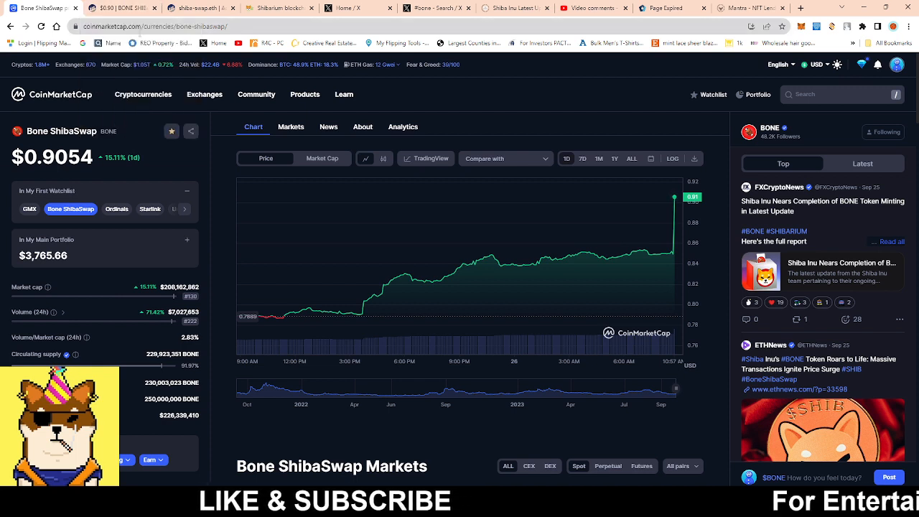
mouse_move(121, 8)
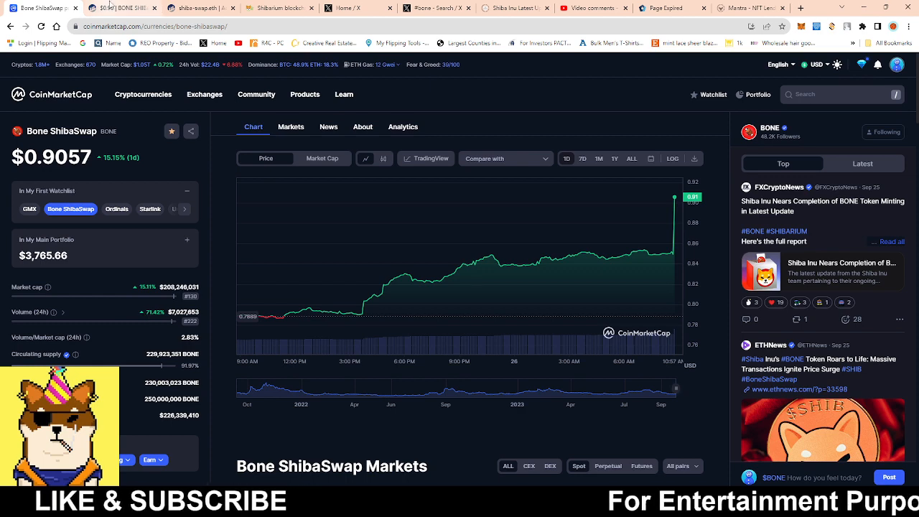
mouse_move(399, 277)
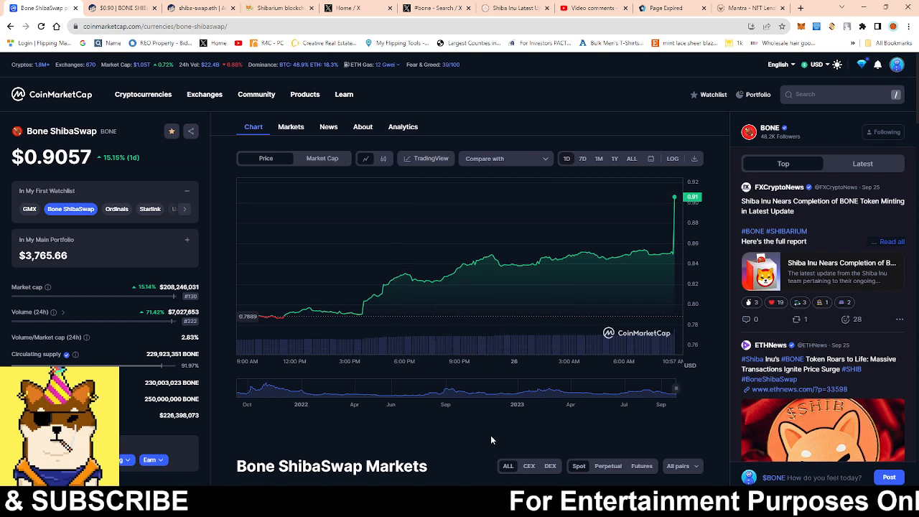
mouse_move(553, 383)
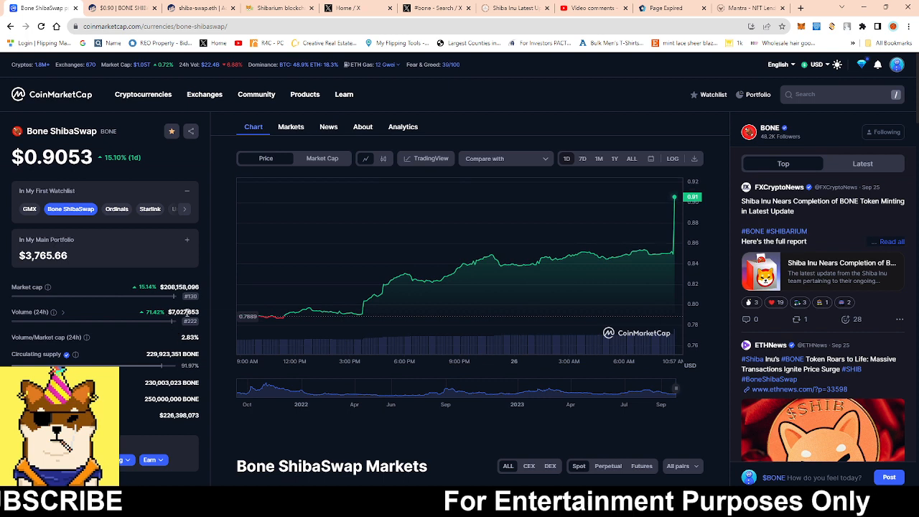
mouse_move(474, 264)
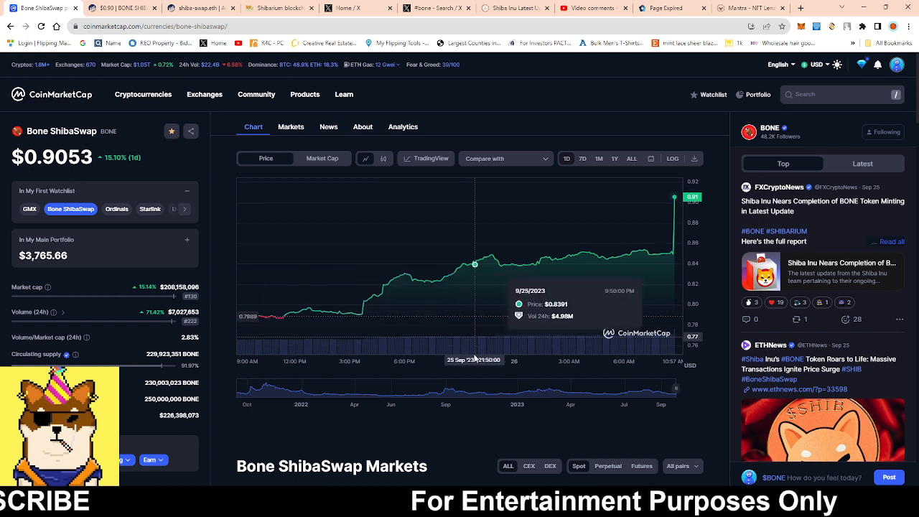
mouse_move(460, 375)
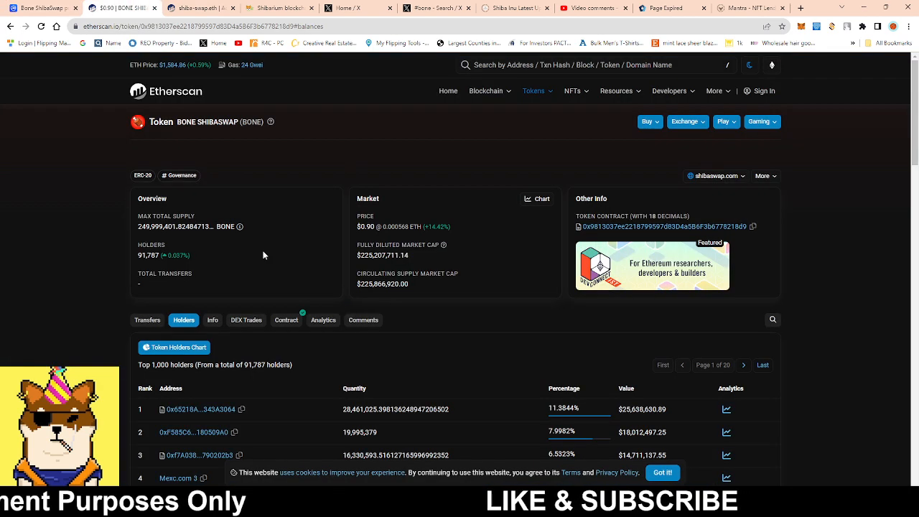
mouse_move(817, 196)
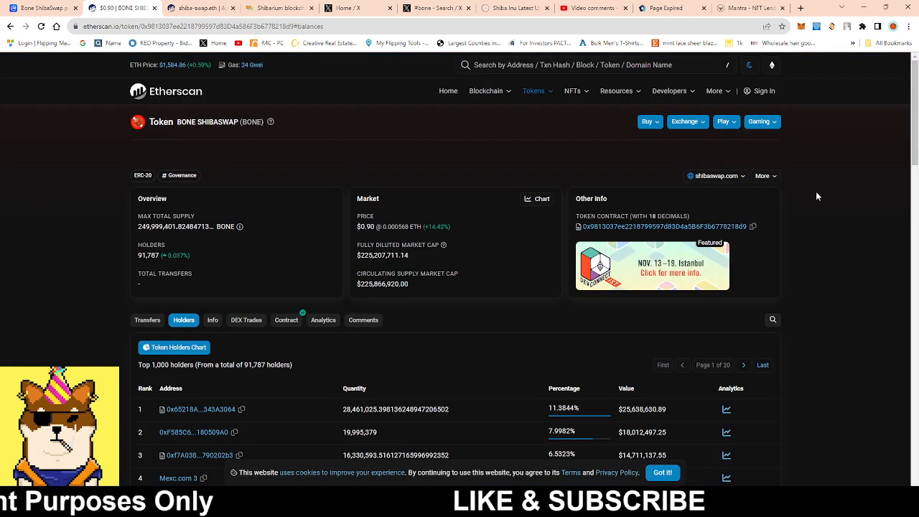
Scroll the BONE token page and open the Holders table listing 91,787 holders.
scroll("down", 3)
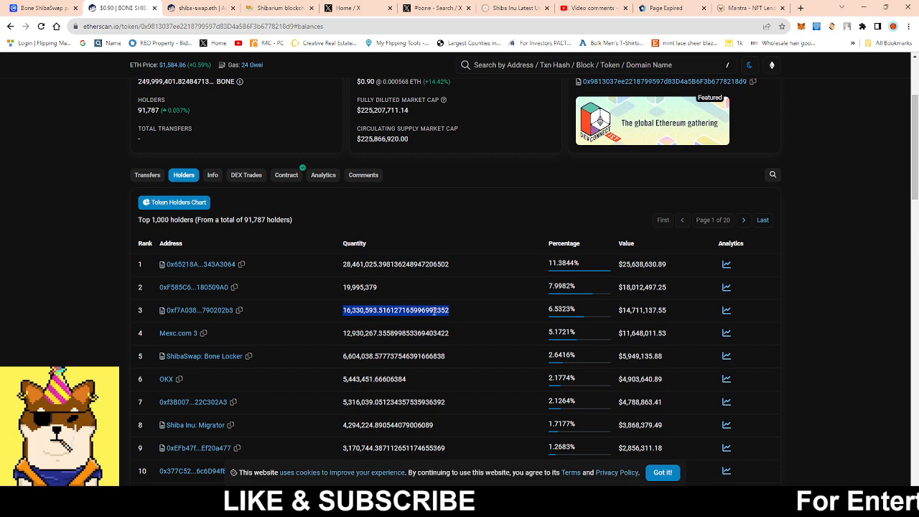
scroll("down", 3)
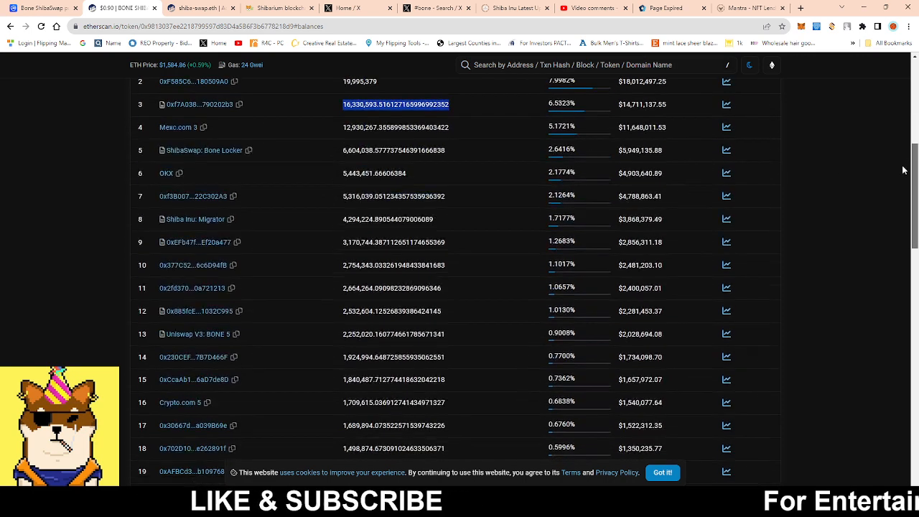
scroll("down", 3)
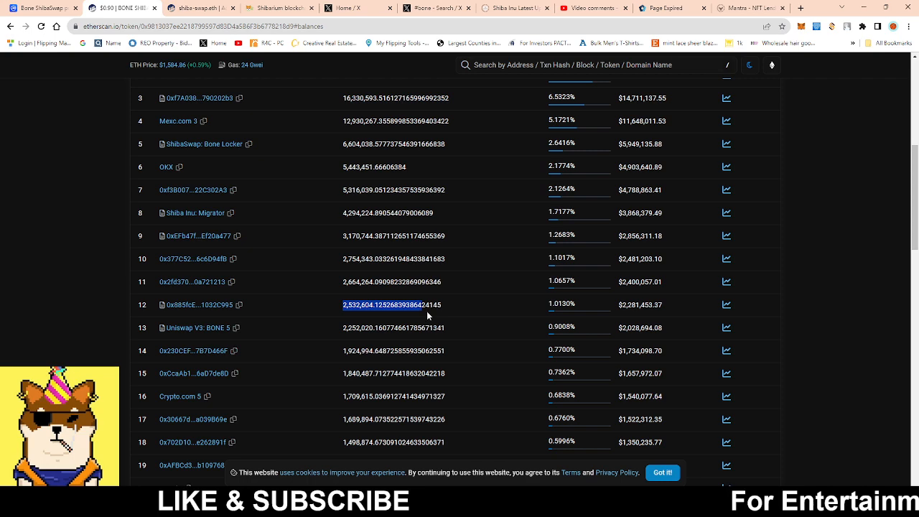
mouse_move(574, 307)
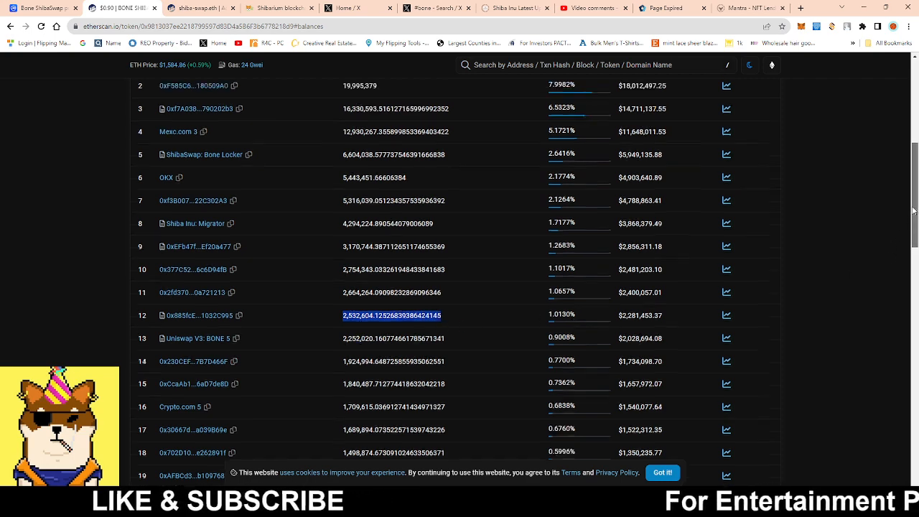
scroll("up", 3)
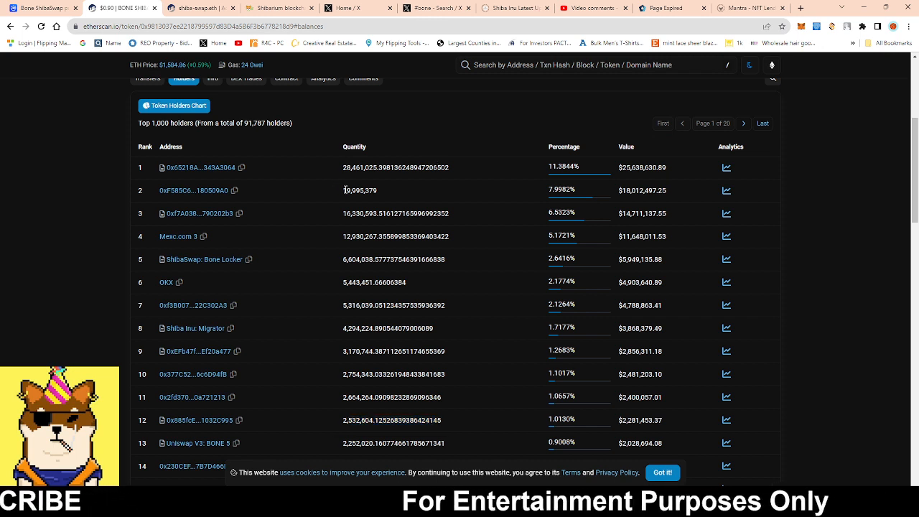
double_click(360, 190)
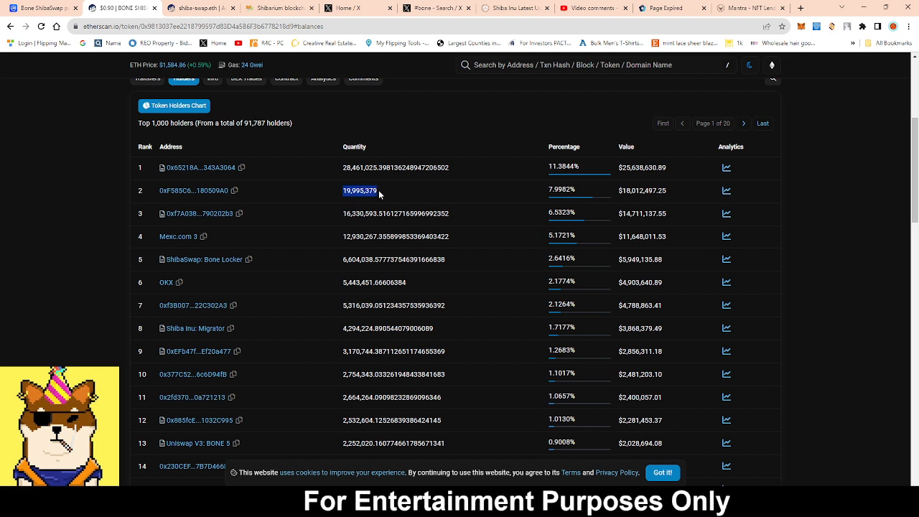
mouse_move(385, 199)
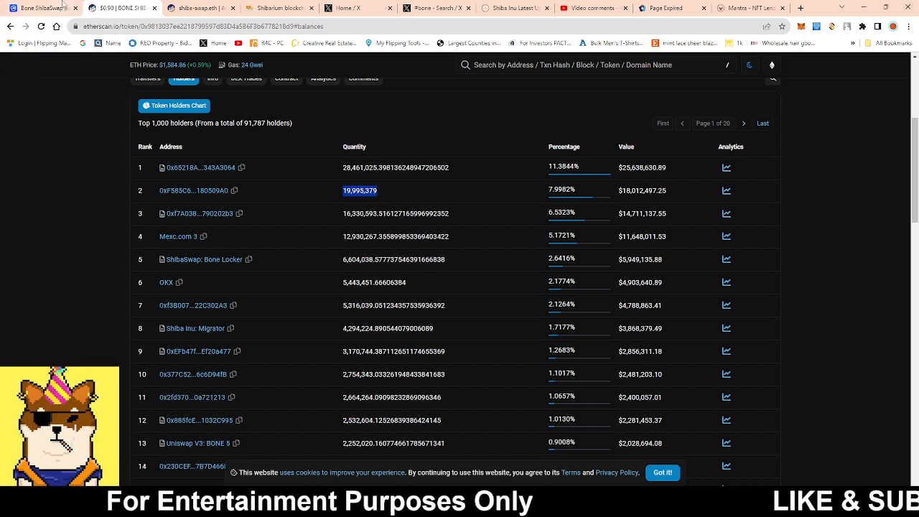
mouse_move(36, 8)
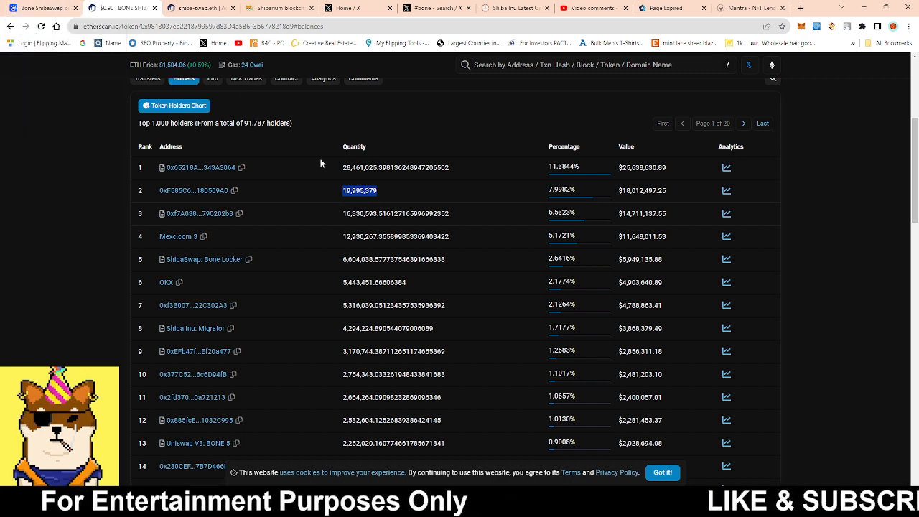
mouse_move(501, 439)
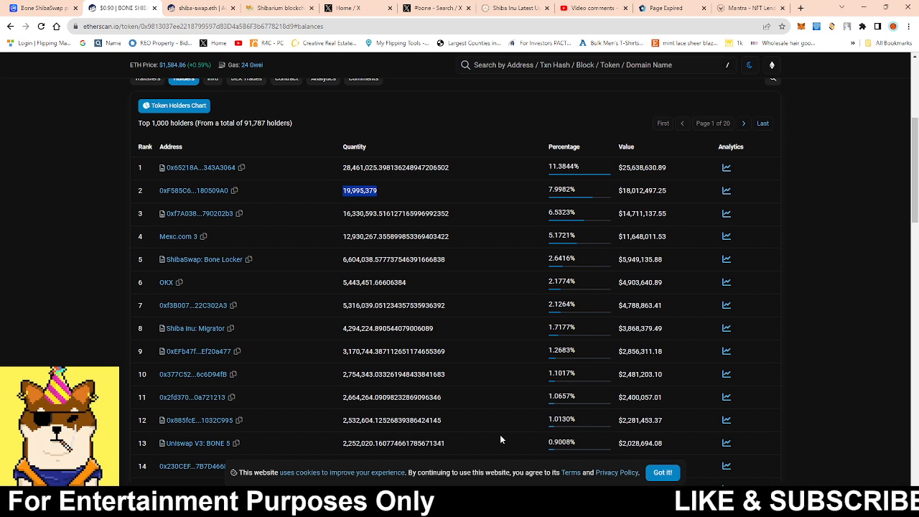
mouse_move(371, 206)
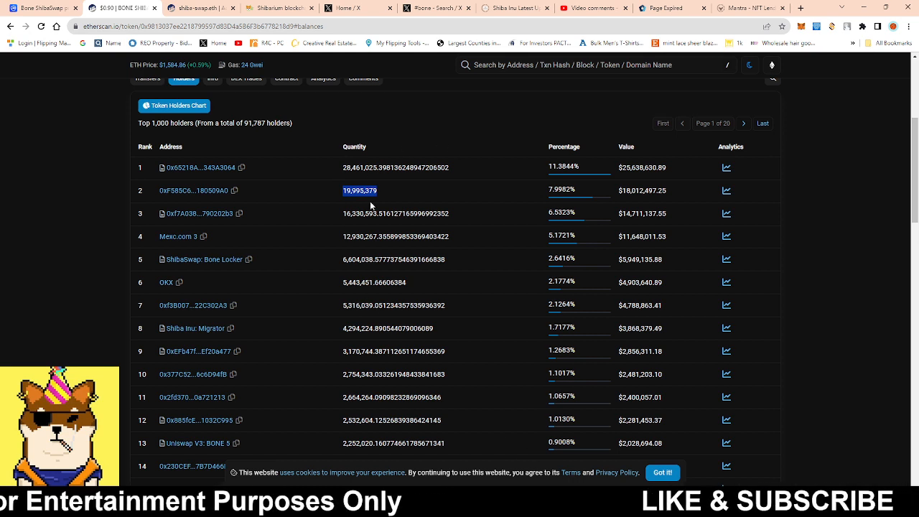
mouse_move(478, 272)
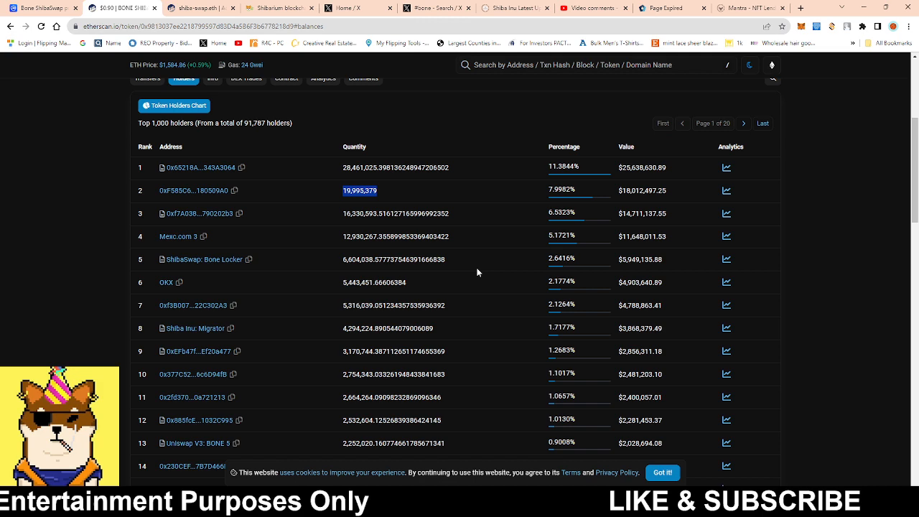
mouse_move(39, 8)
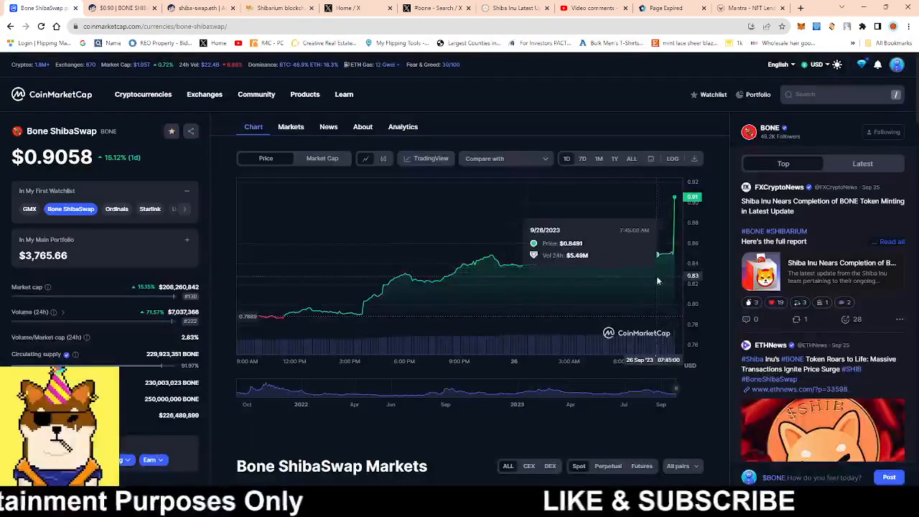
mouse_move(598, 294)
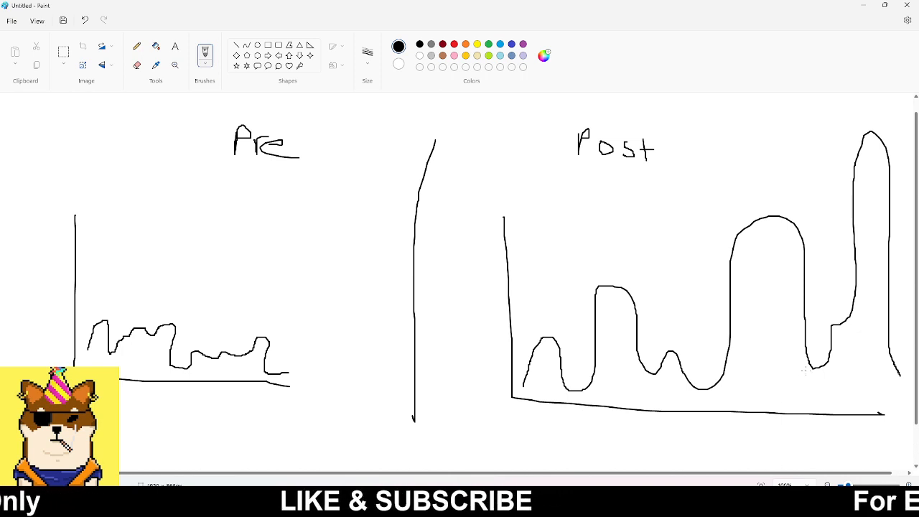
mouse_move(621, 72)
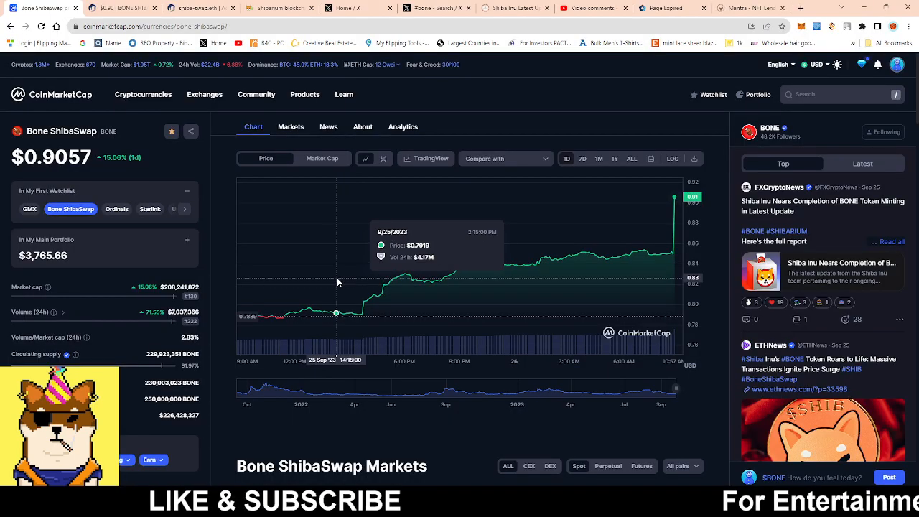
mouse_move(390, 201)
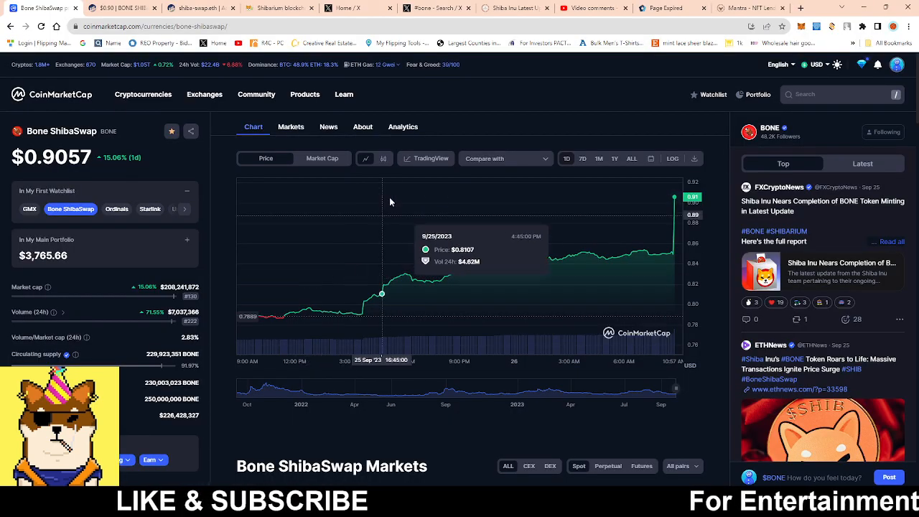
mouse_move(352, 343)
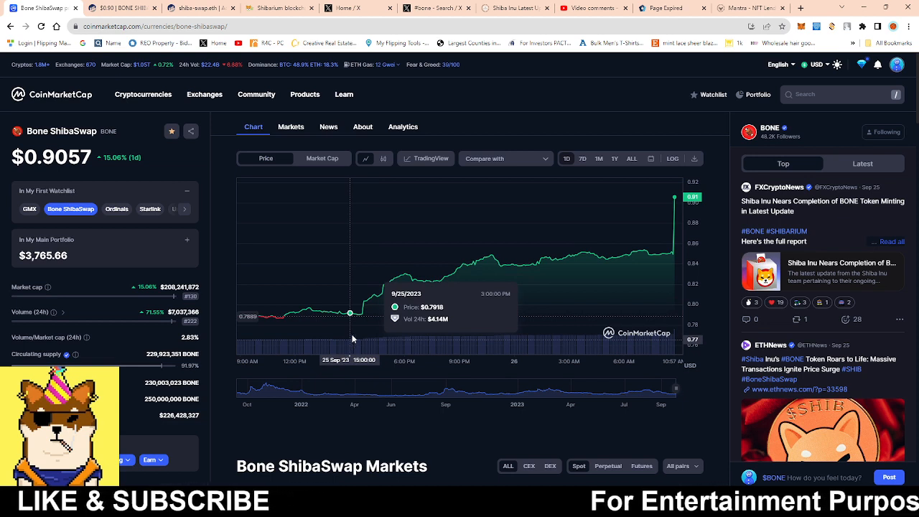
left_click(583, 158)
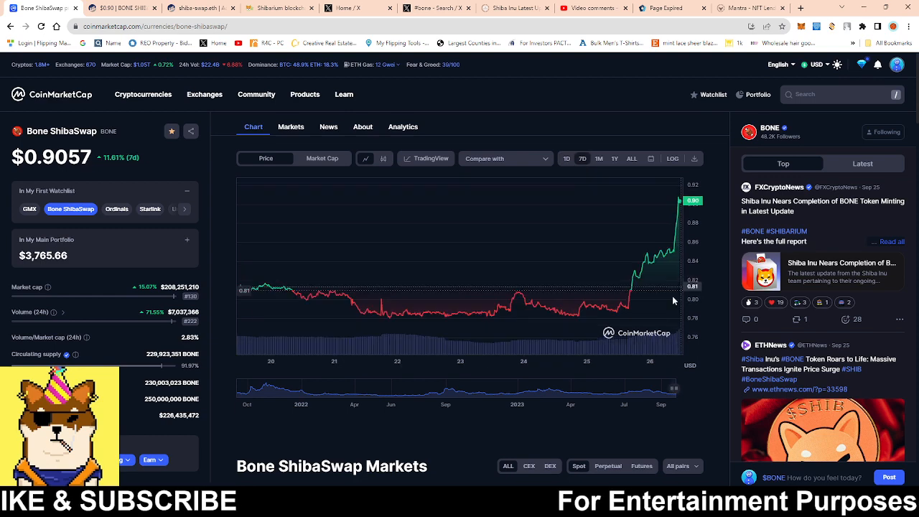
mouse_move(606, 311)
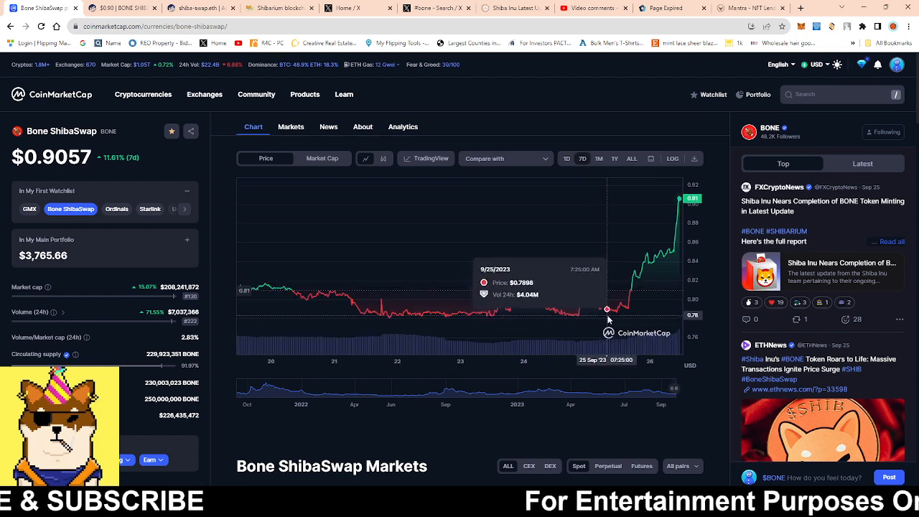
mouse_move(608, 322)
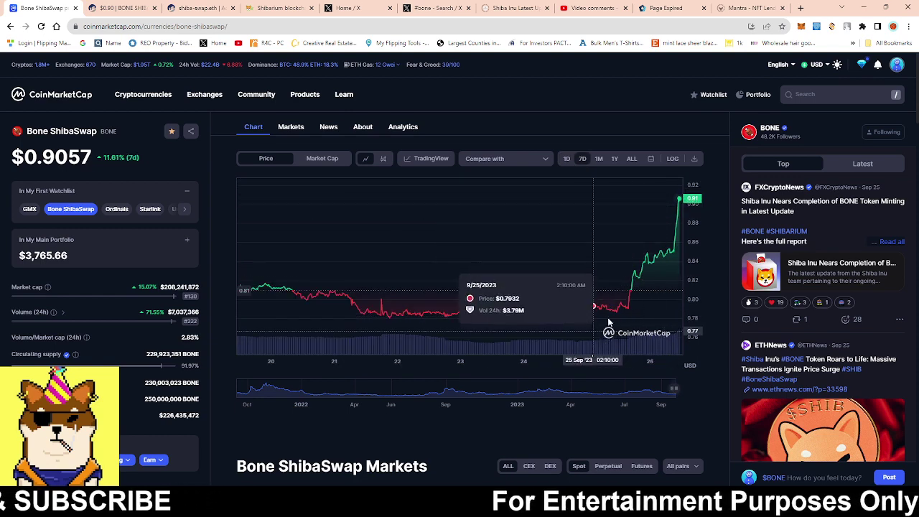
mouse_move(635, 250)
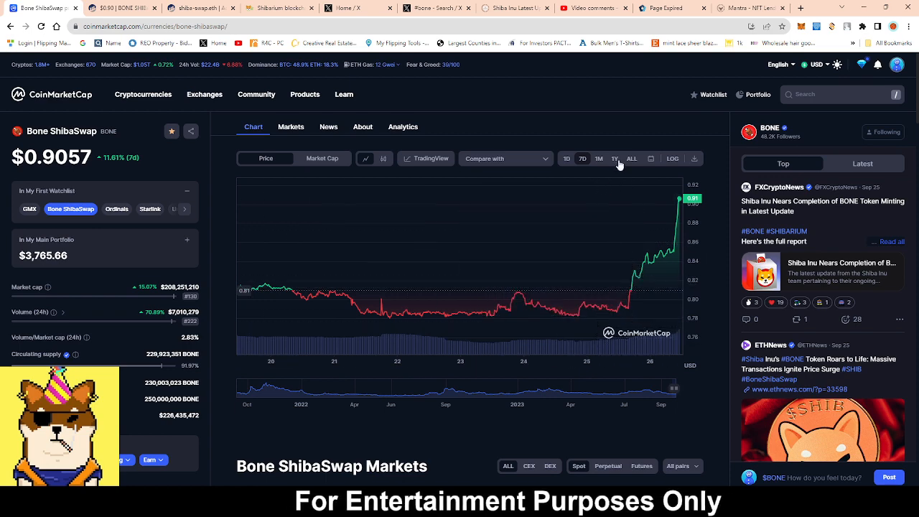
left_click(599, 158)
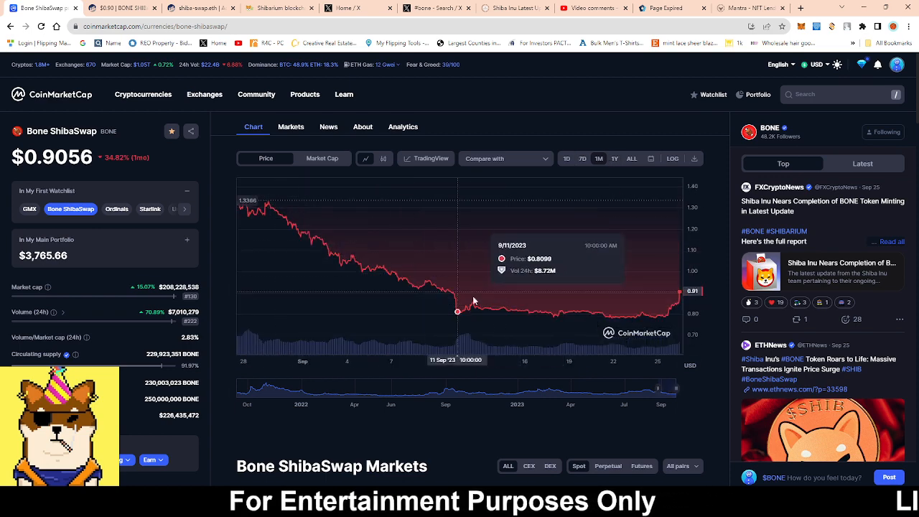
mouse_move(596, 340)
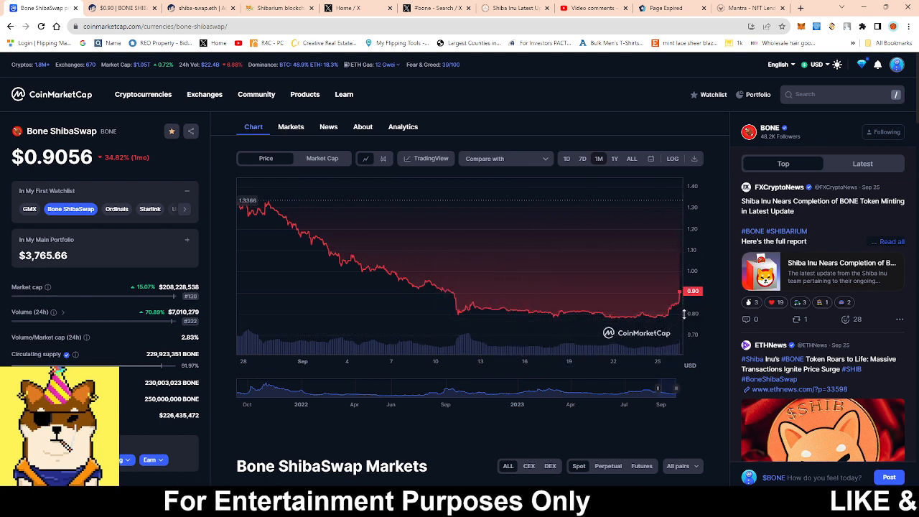
mouse_move(663, 184)
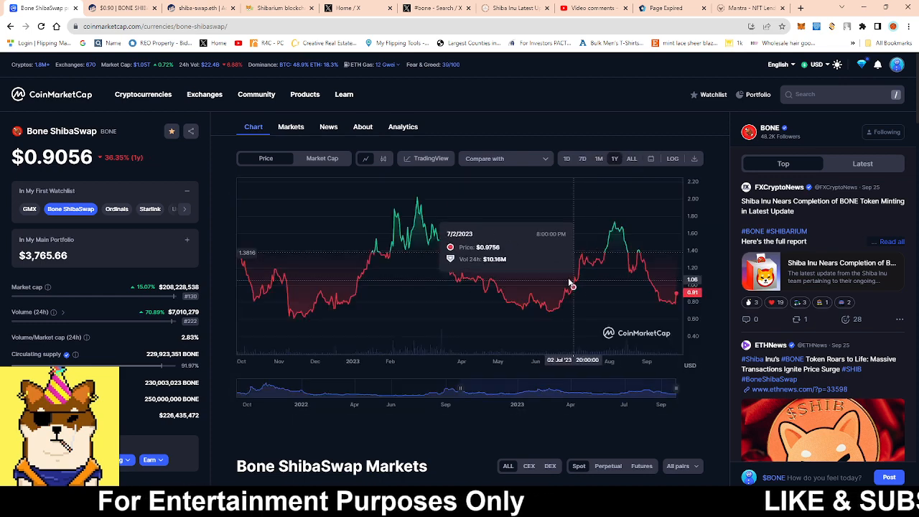
mouse_move(622, 315)
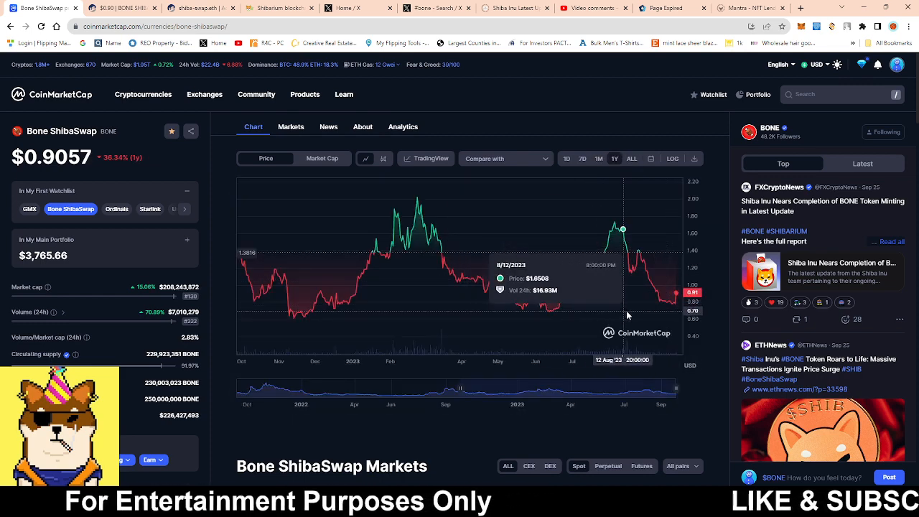
mouse_move(638, 251)
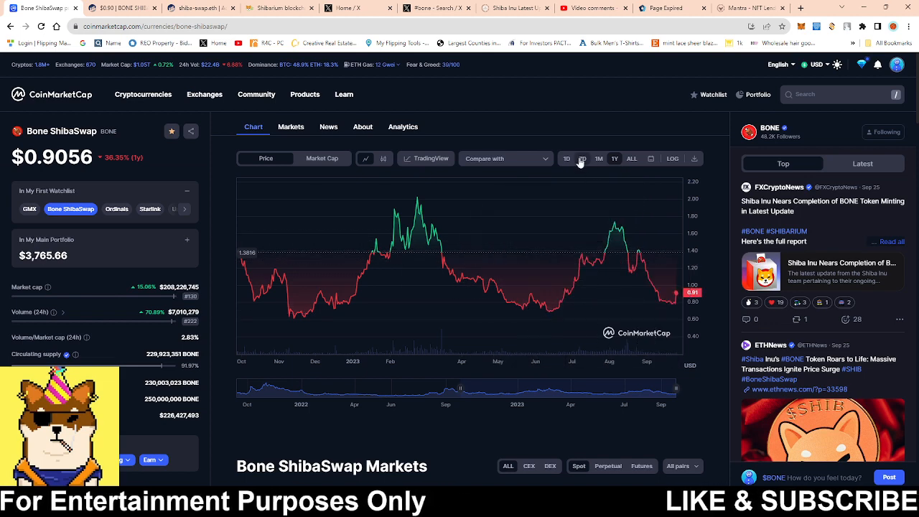
left_click(567, 159)
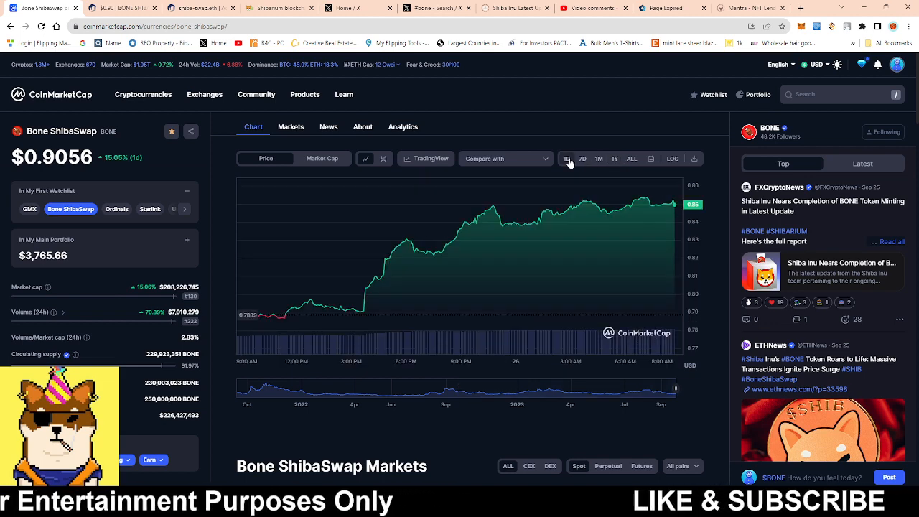